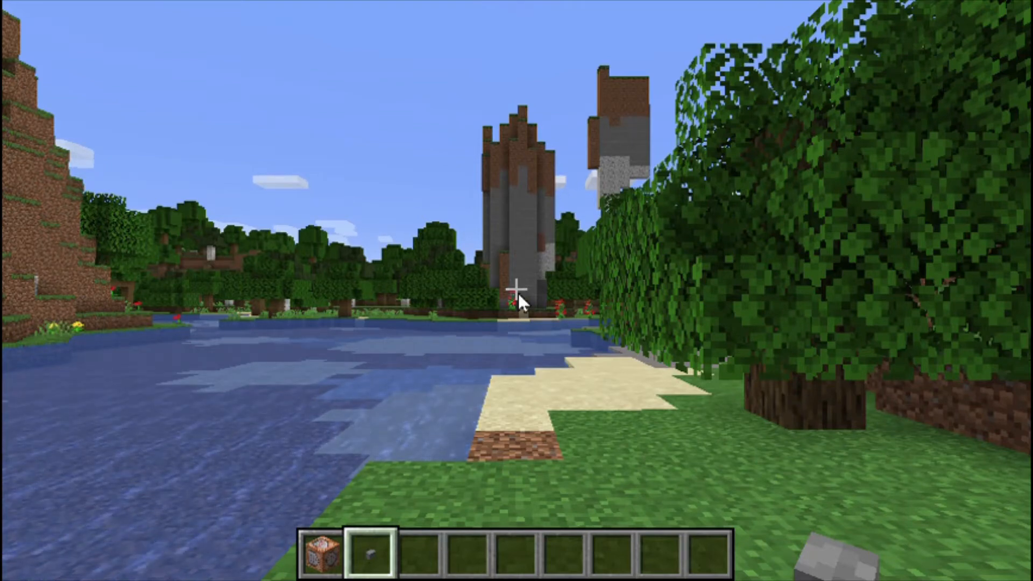
Enter 'particle', '2' and '5566' into the in-game chat.
key("t")
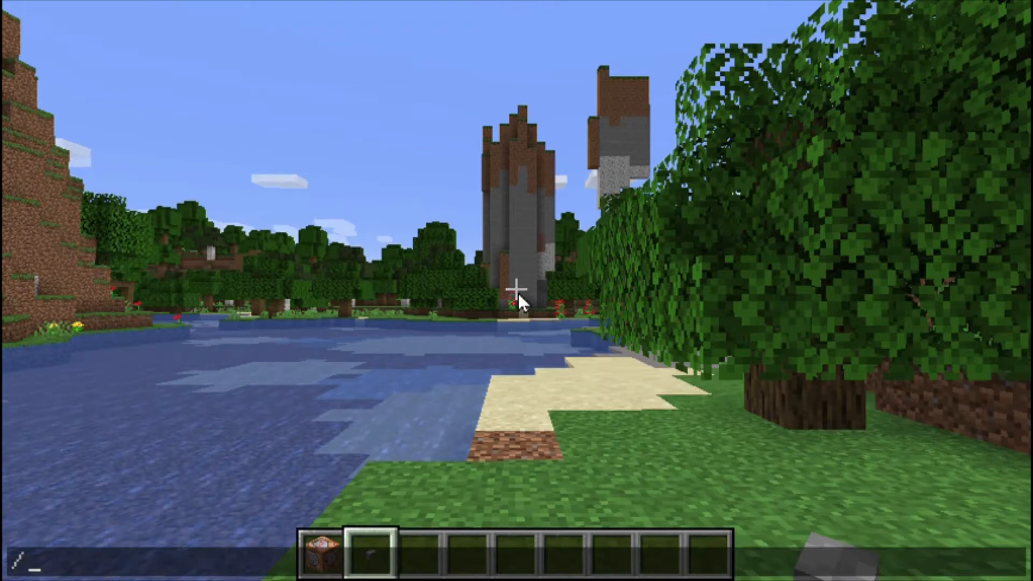
type("particle")
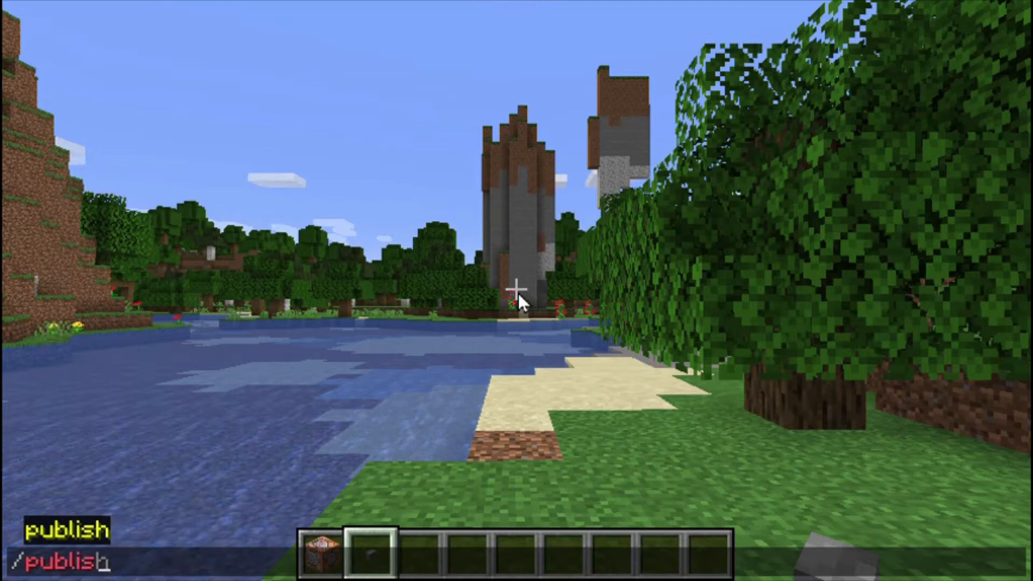
type("2")
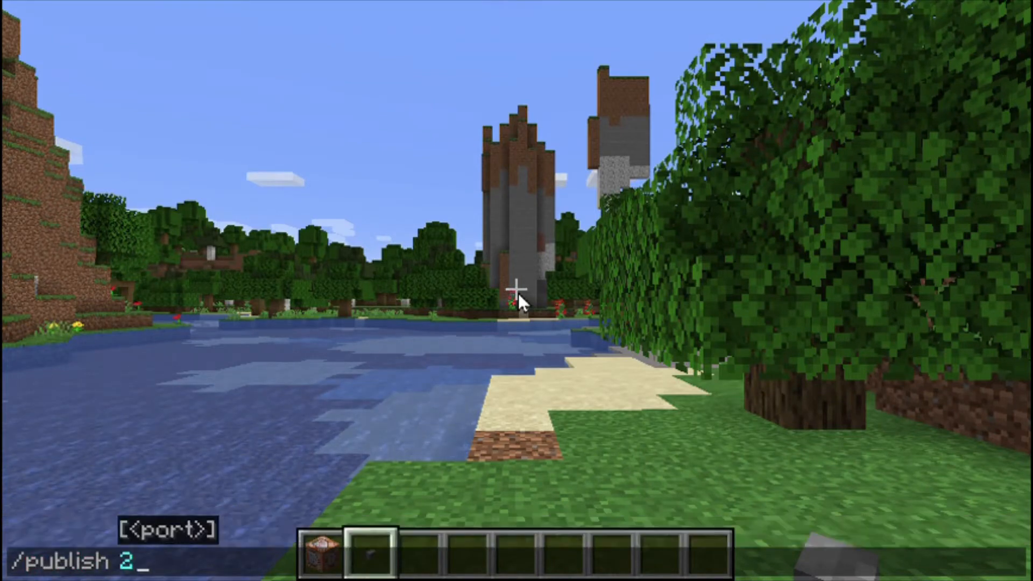
type("5566")
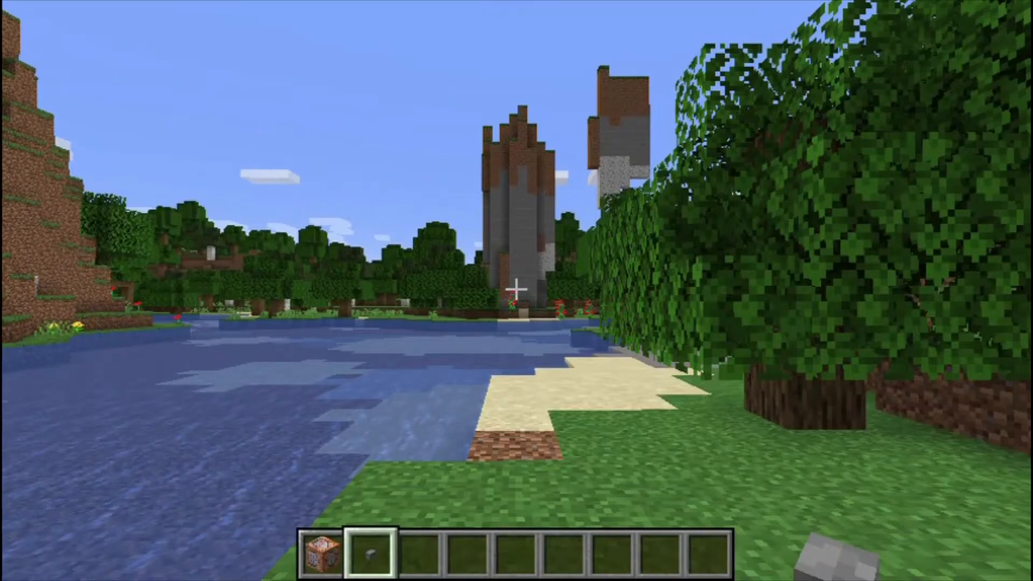
Start a LAN world with Creative game mode and cheats allowed.
key("Escape")
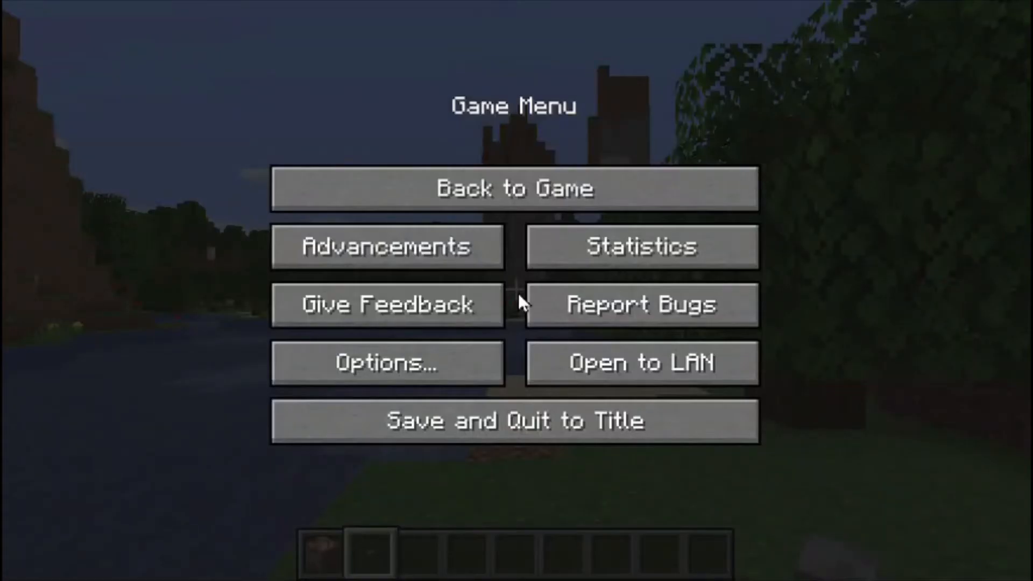
mouse_move(385, 304)
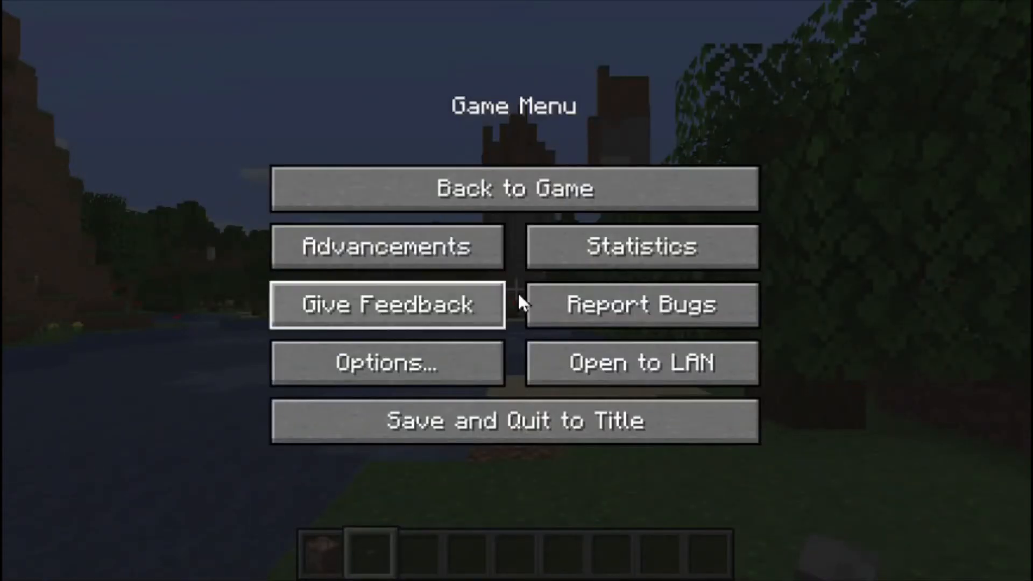
mouse_move(643, 362)
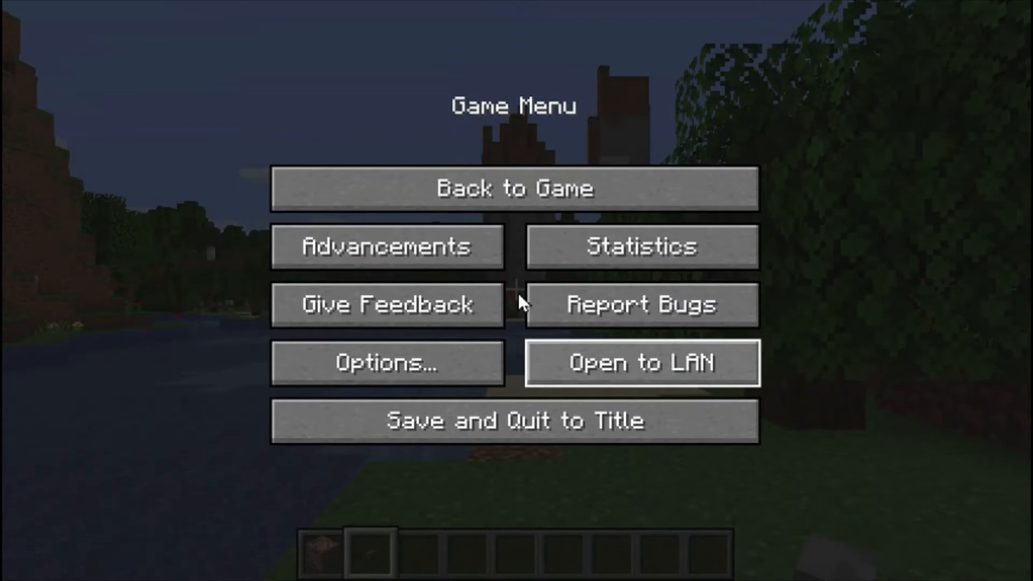
left_click(641, 362)
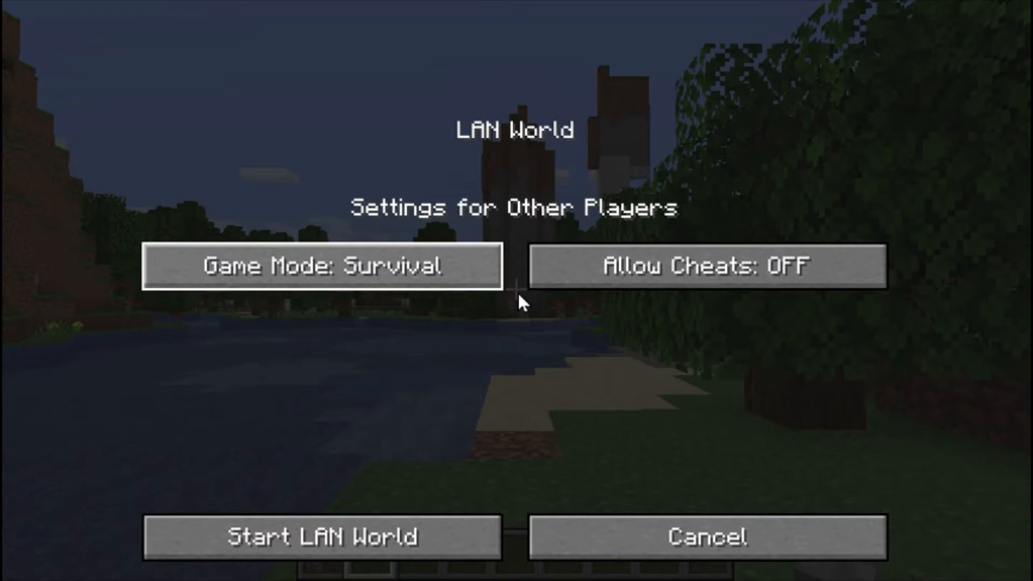
left_click(321, 266)
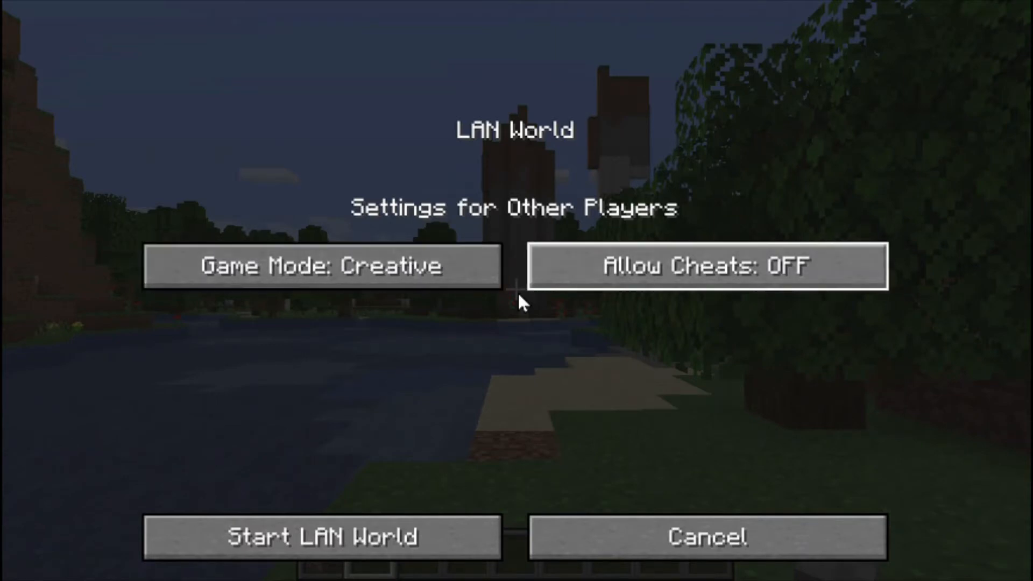
left_click(708, 265)
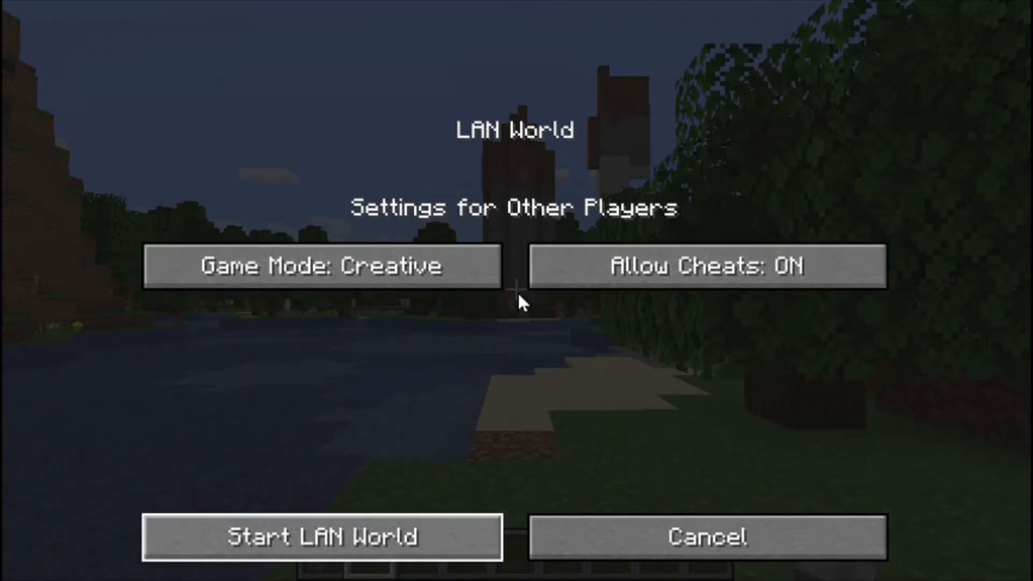
left_click(322, 537)
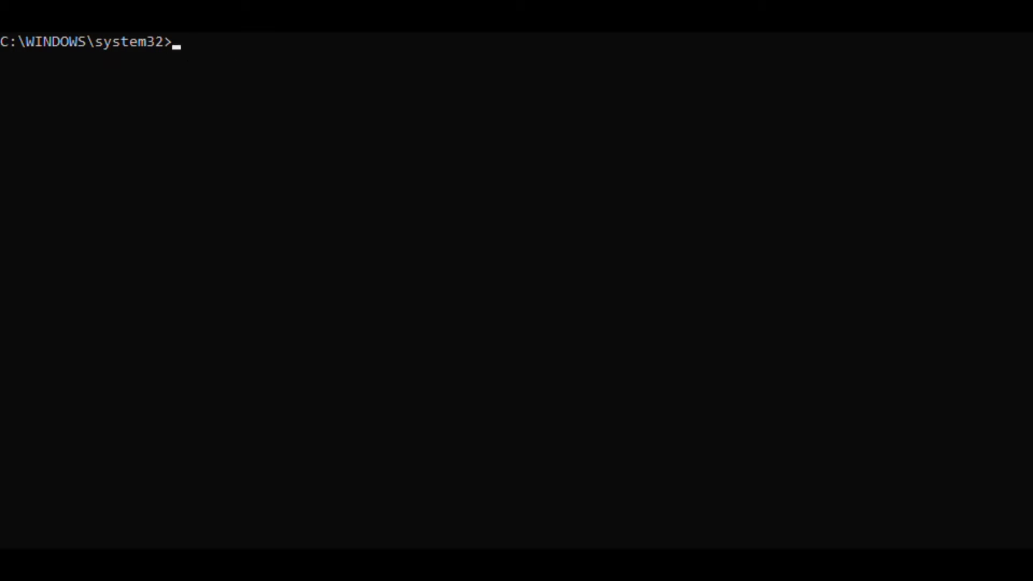
Add a netsh v4tov4 port proxy listening on 192.168.1.127 port 25566.
type("netsh interface portproxy add v4tov4 listenport=25566 listenaddress=192.168.1.127 connectport=51286 connectaddress=192.168.1.127")
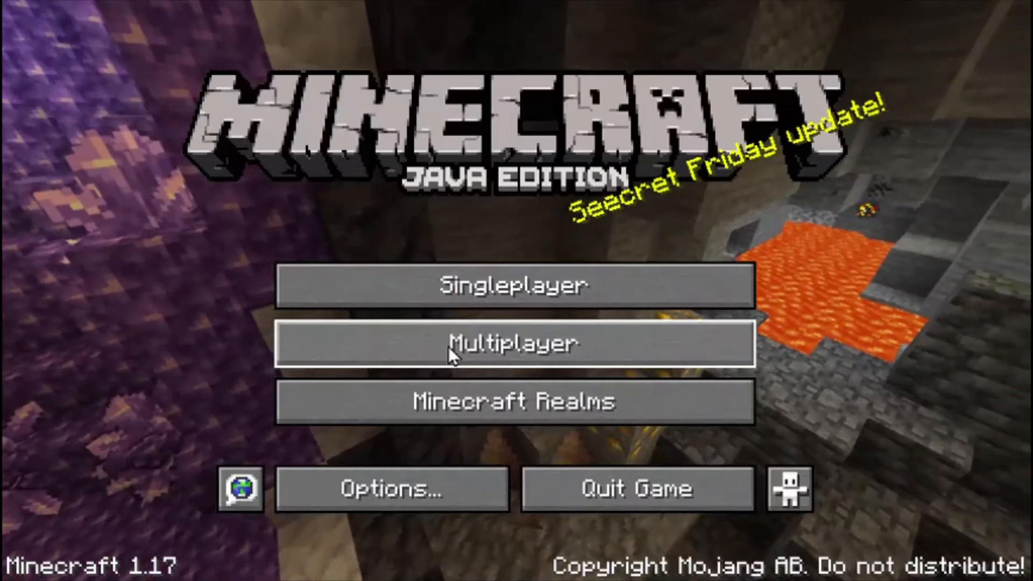
Review Lan 2o Host's address, 192.168.1.127:25566, in the multiplayer server list.
left_click(514, 343)
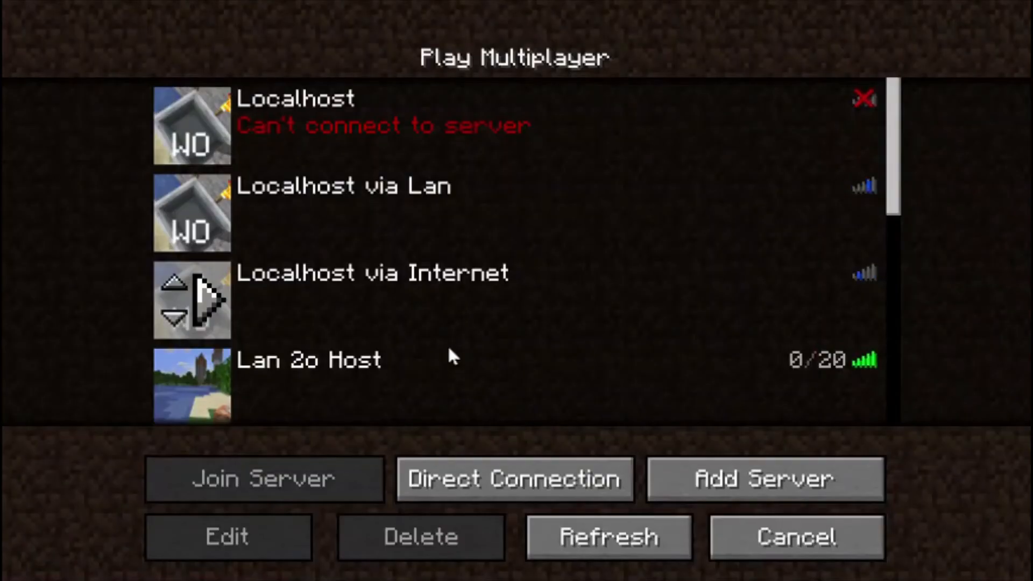
left_click(227, 537)
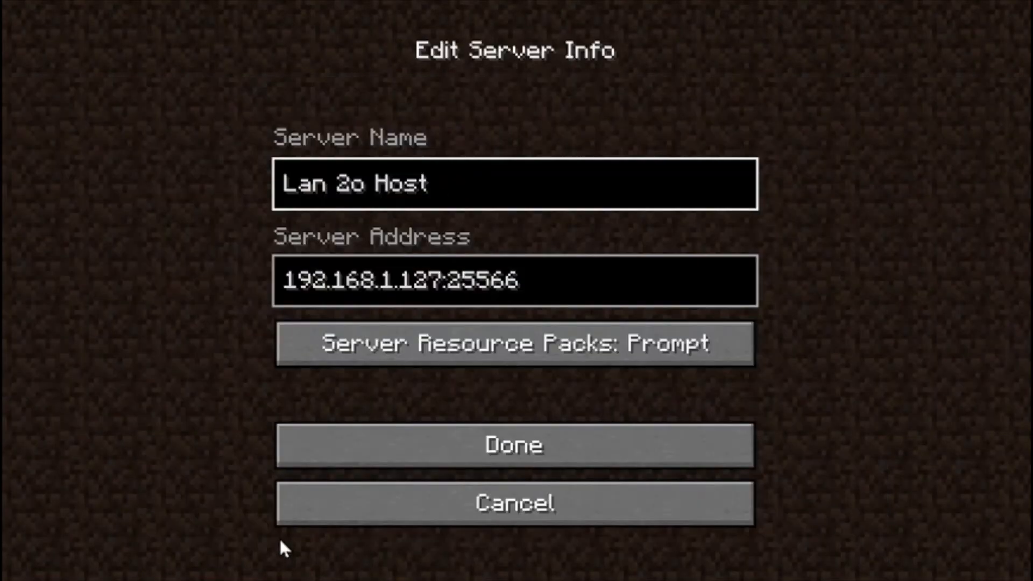
left_click(513, 445)
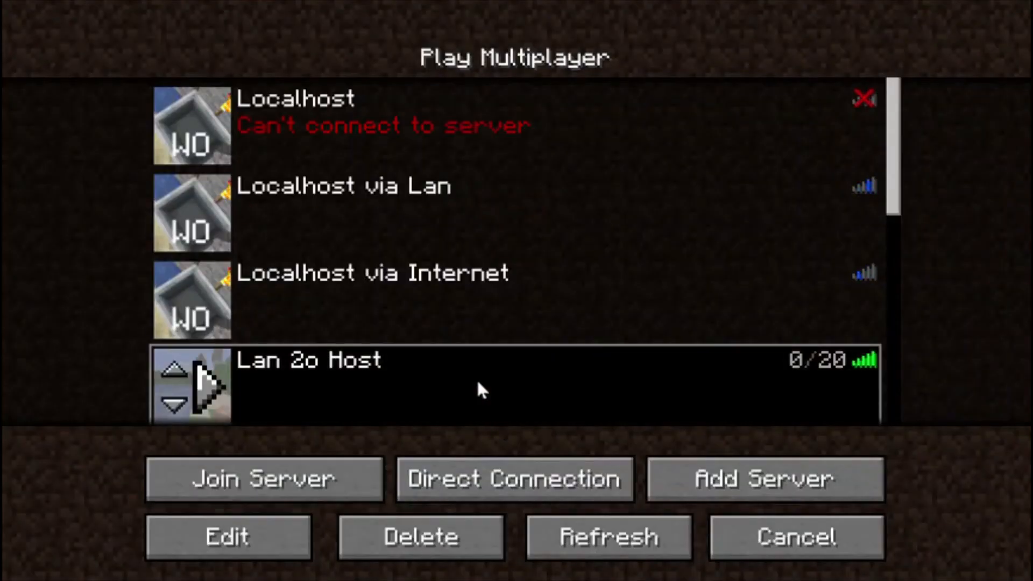
Recheck Lan 2o Host's port 25566, then leave for the title screen.
left_click(227, 537)
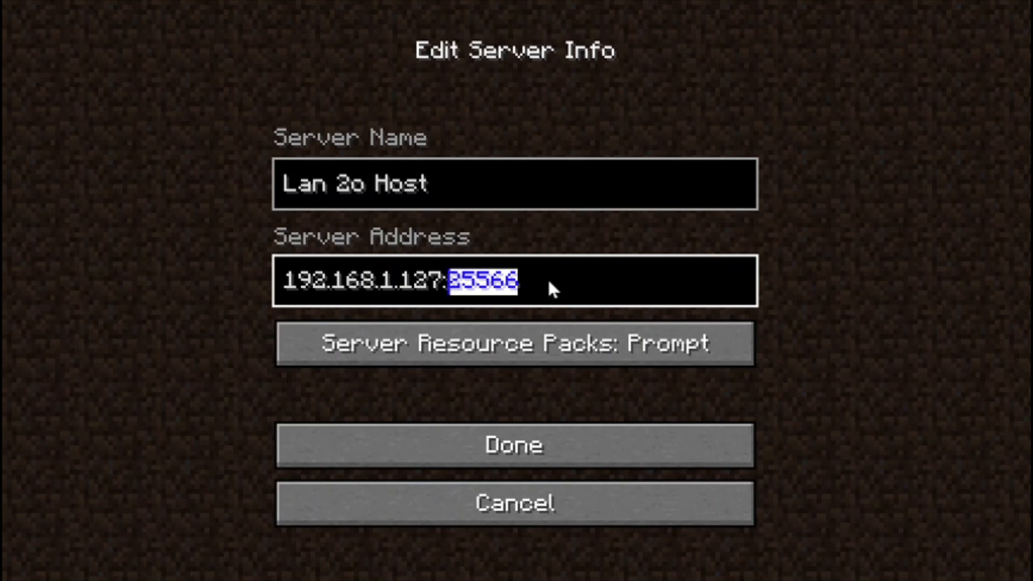
left_click(514, 445)
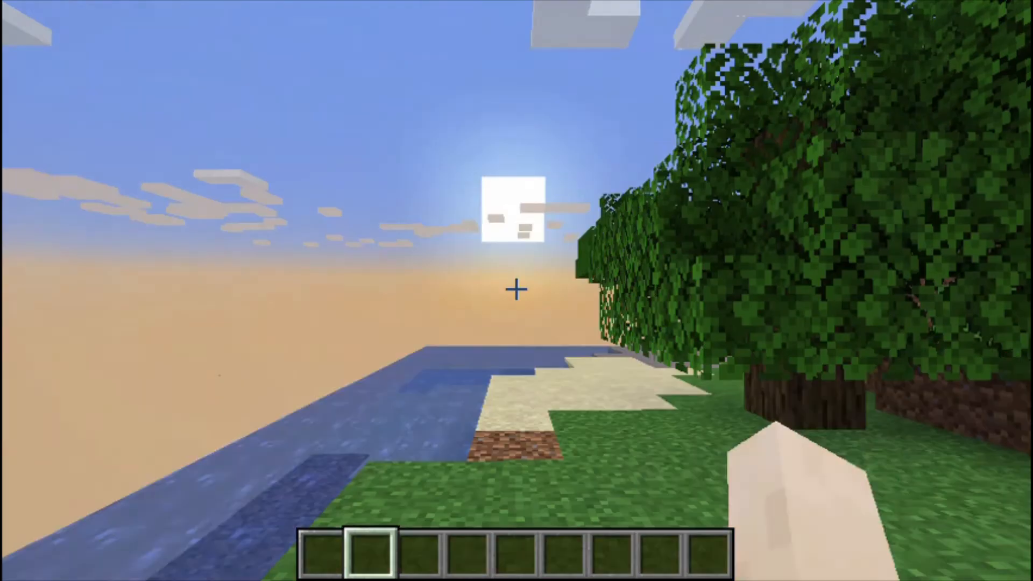
key("Escape")
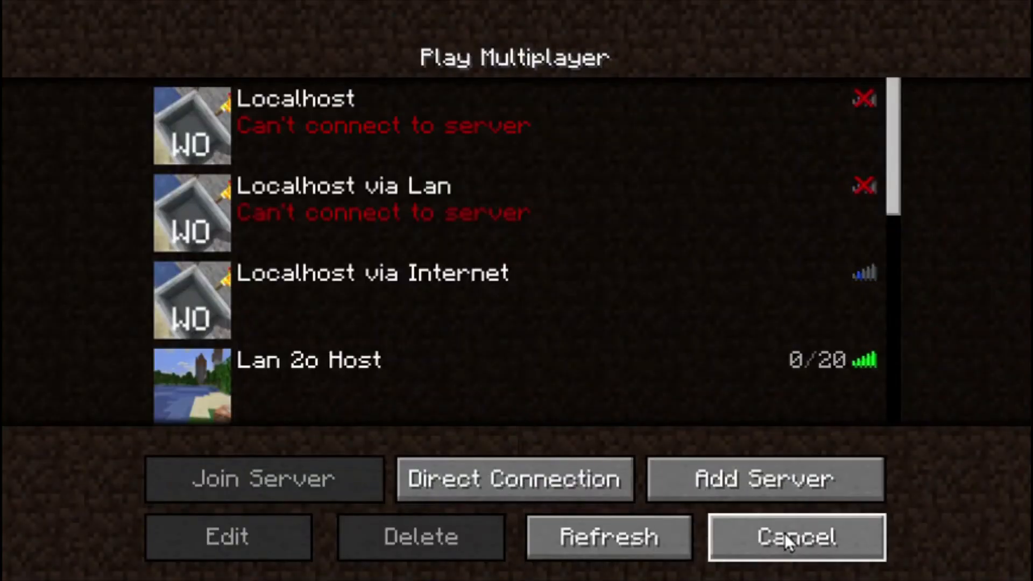
left_click(795, 537)
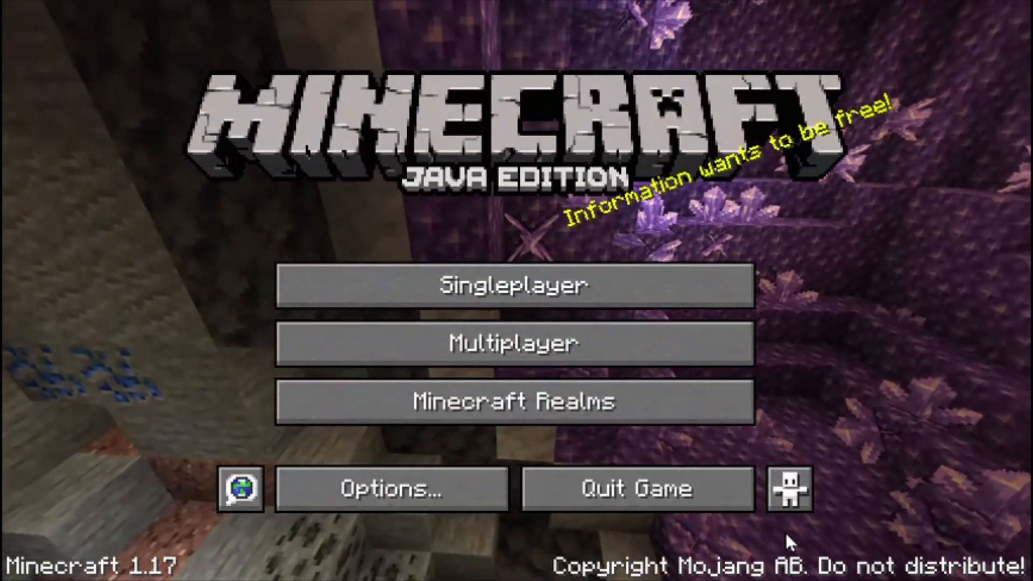